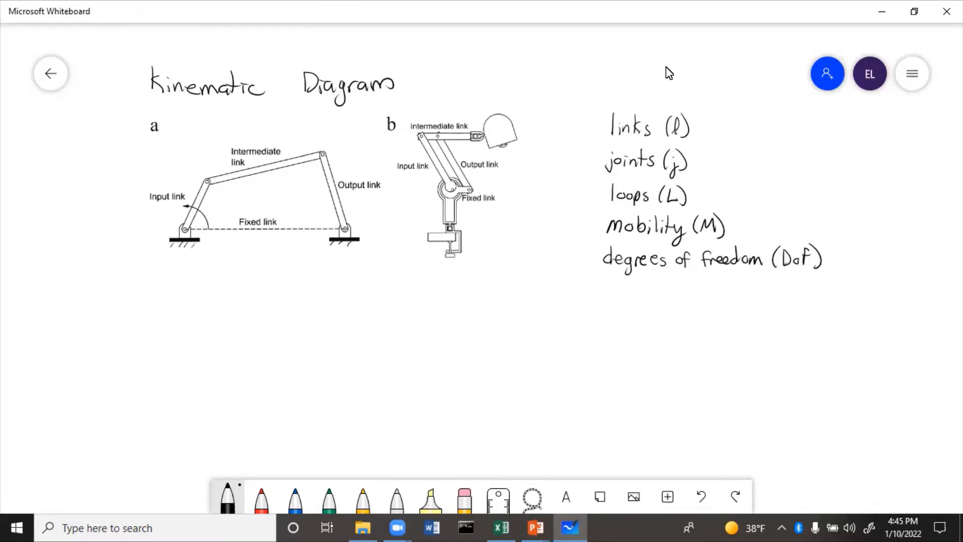
Trace and number diagram a's four links 1–4 in red and write l=4 beside it.
click(261, 496)
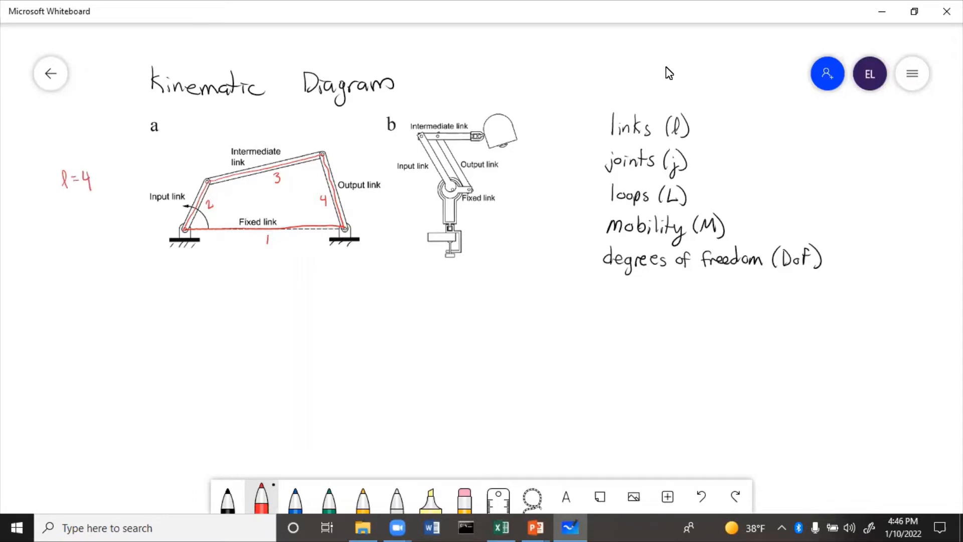
click(328, 497)
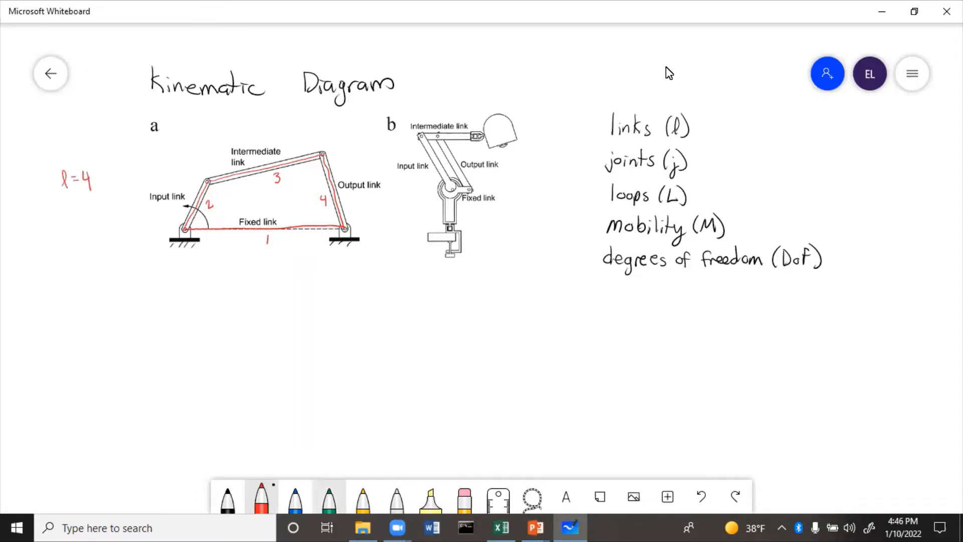
Number diagram a's joints 1–4 in green with j=4, then circle joint 1 in blue with DoF=1.
click(327, 497)
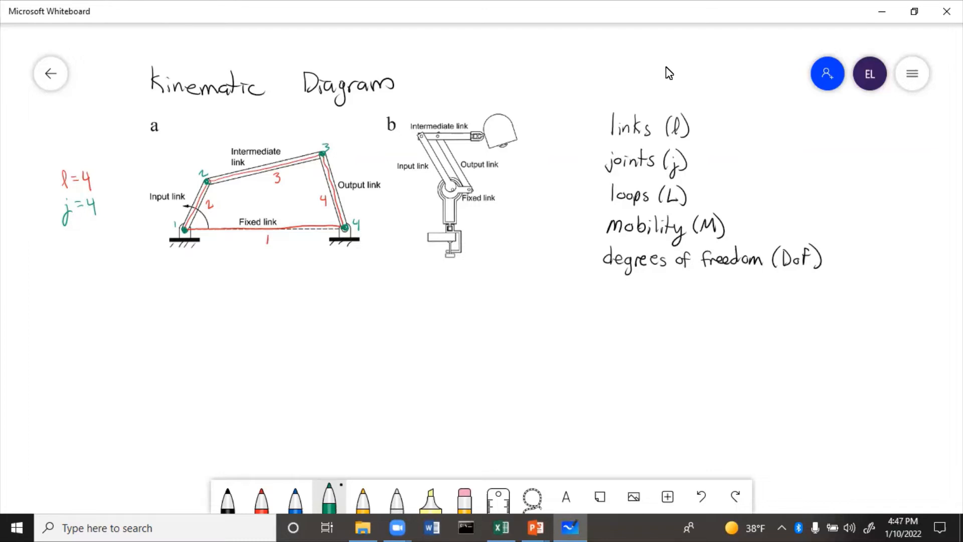
click(294, 498)
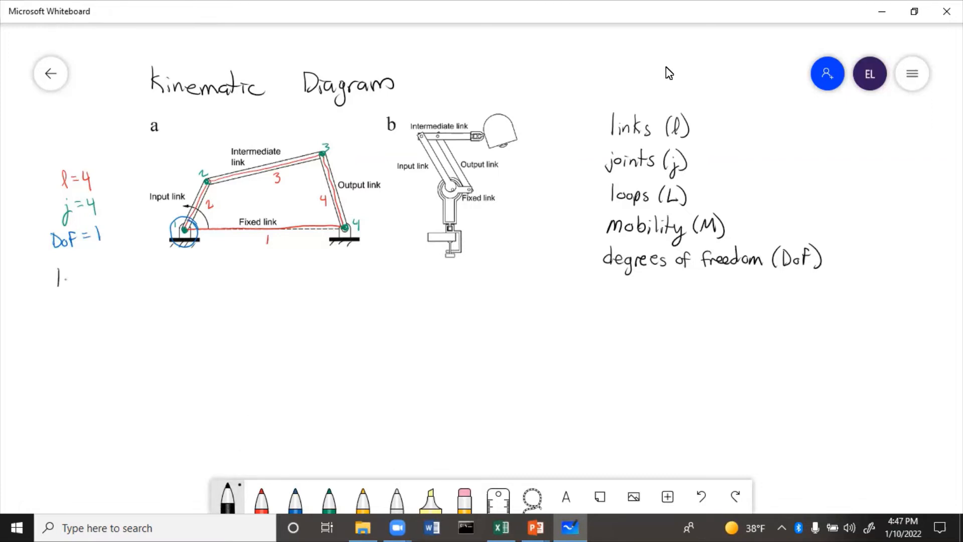
Write the loop equation L = j − l + 1 = 4 − 4 + 1 = 1 and outline diagram a's loop in yellow.
text(loop eqn: l)
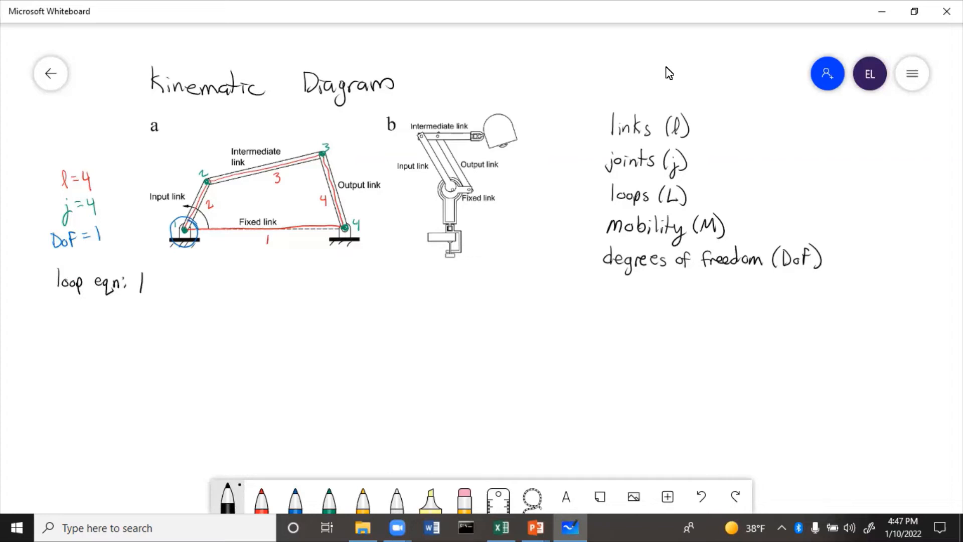
text(L= j-l+1)
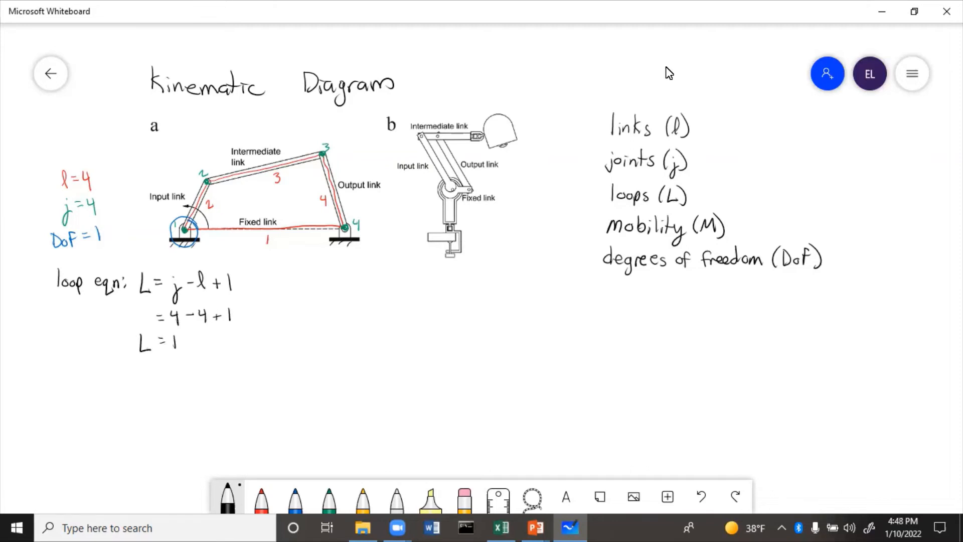
click(328, 498)
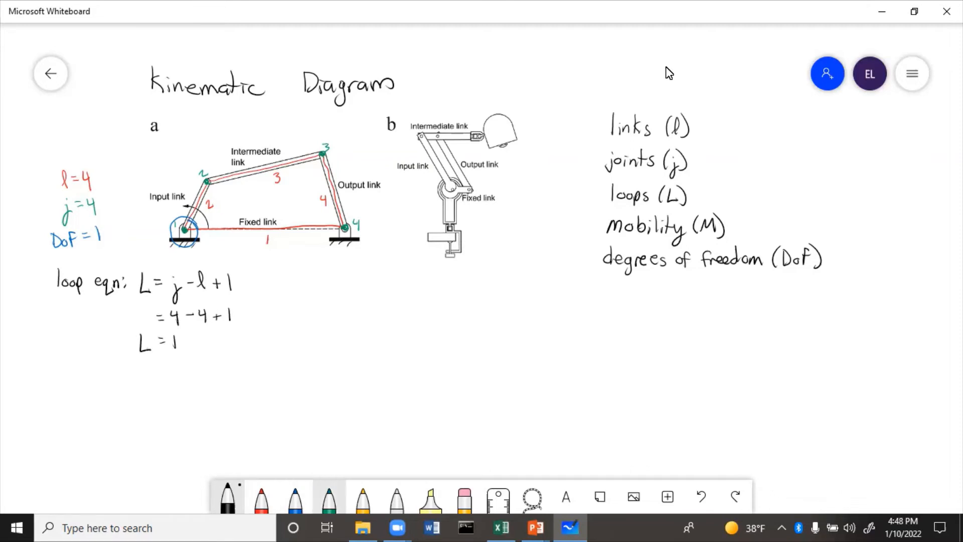
click(361, 497)
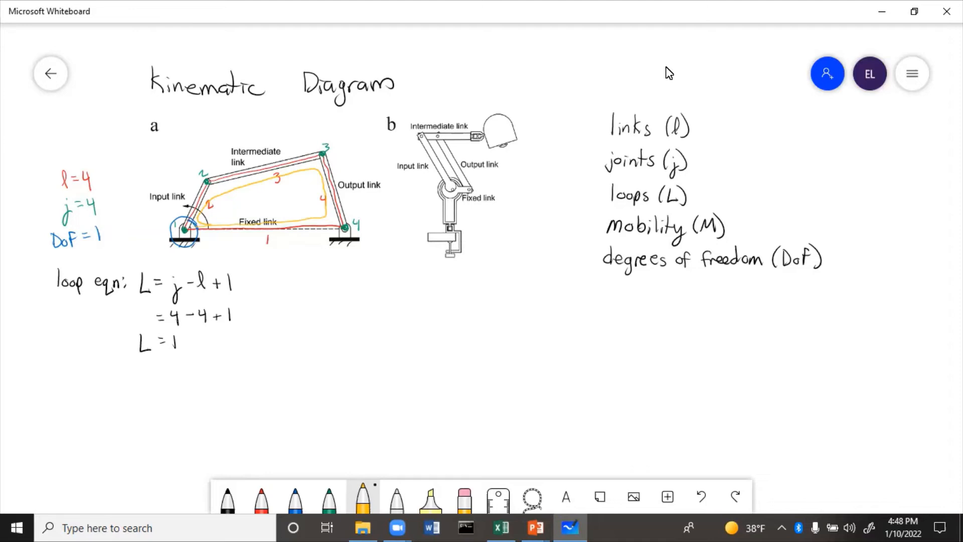
Write Gruebler's equation M = 3(l−1) − 2j = 3(4−1) − 2(4) in black, simplifying to M = 1.
click(227, 496)
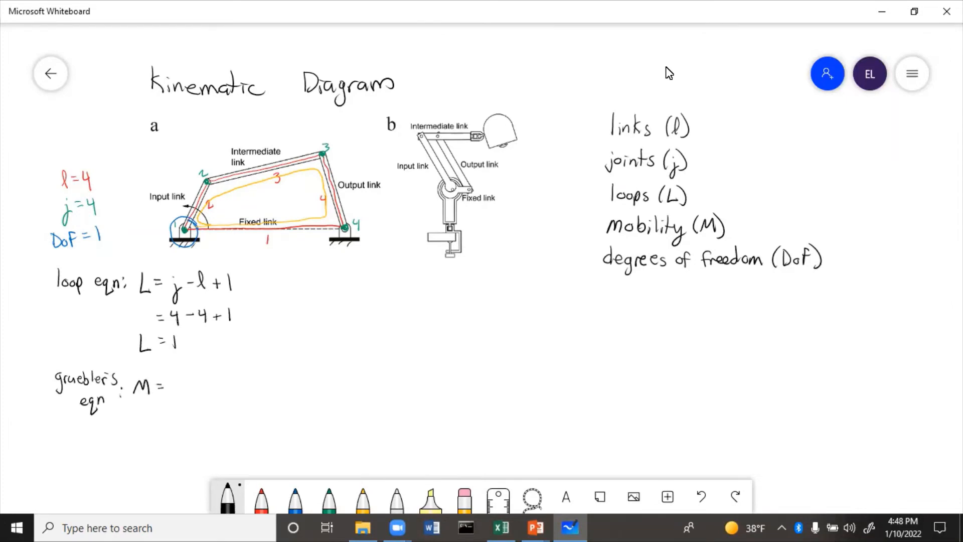
text(3(l)
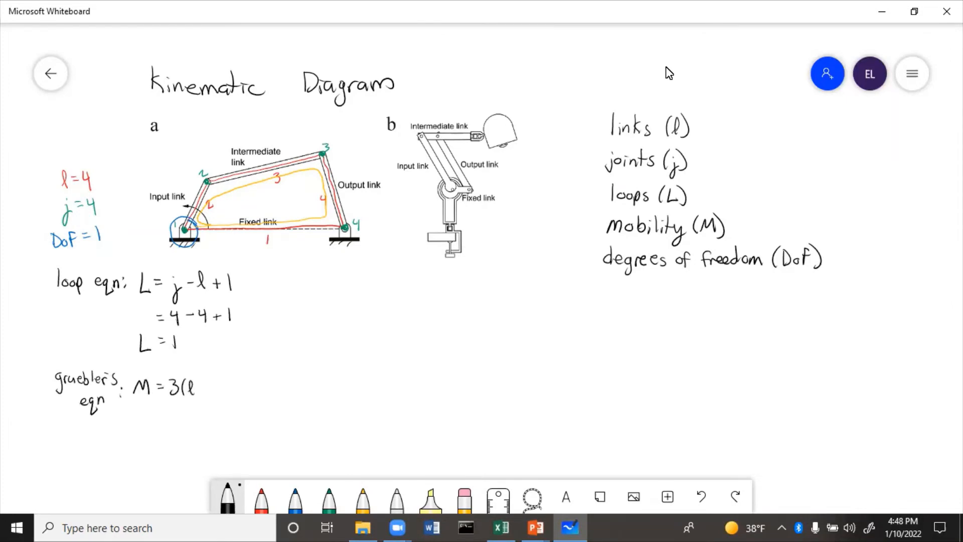
text(-1).)
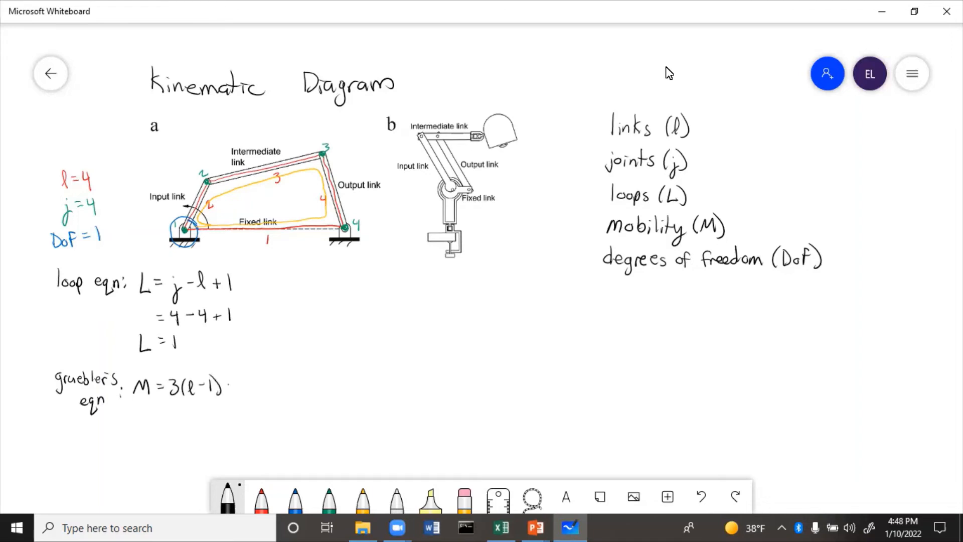
text(-2j)
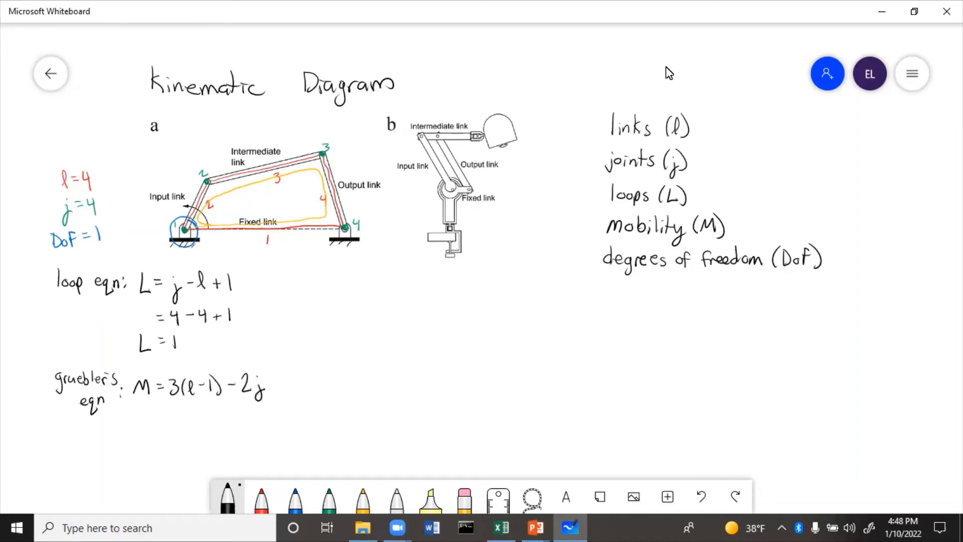
text(3()
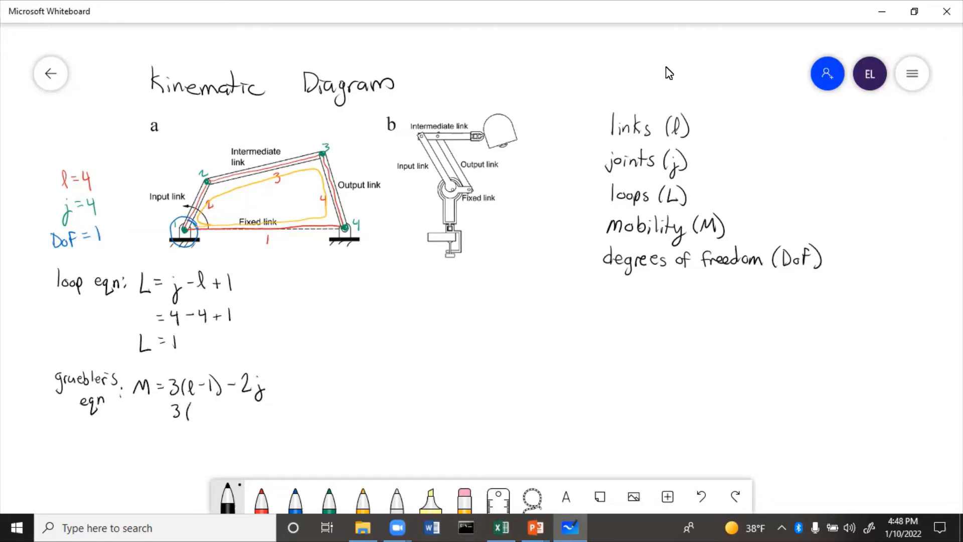
text(4-1)-2)
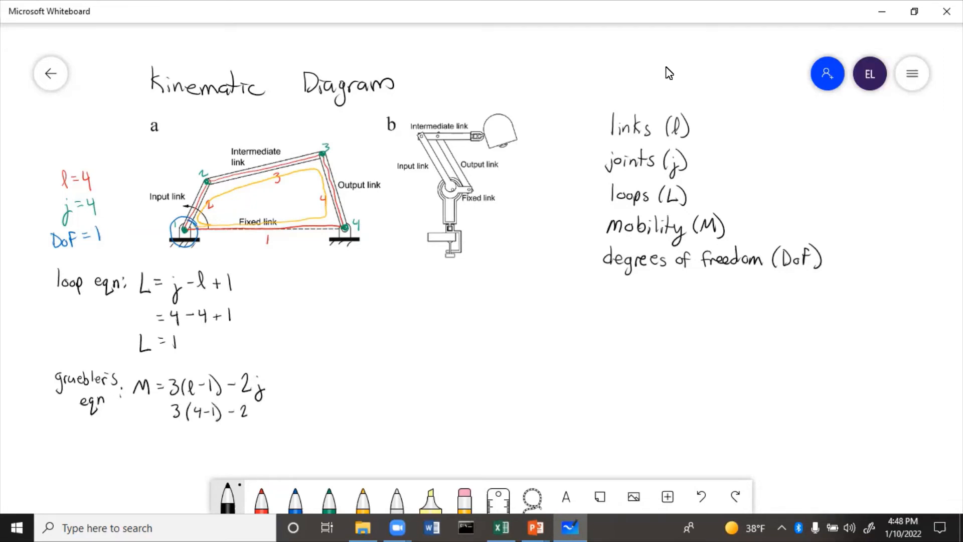
text((4))
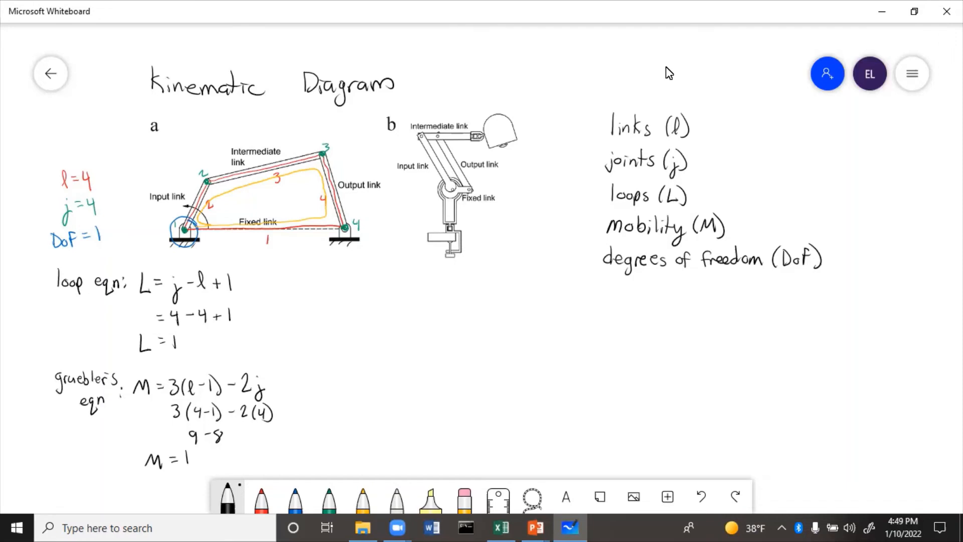
Trace diagram b's outline in yellow ink.
click(261, 497)
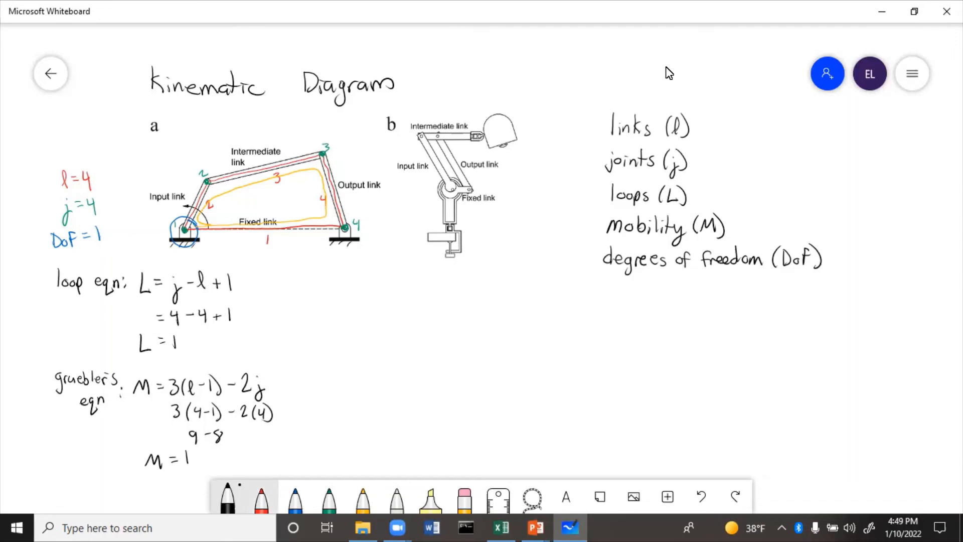
click(362, 497)
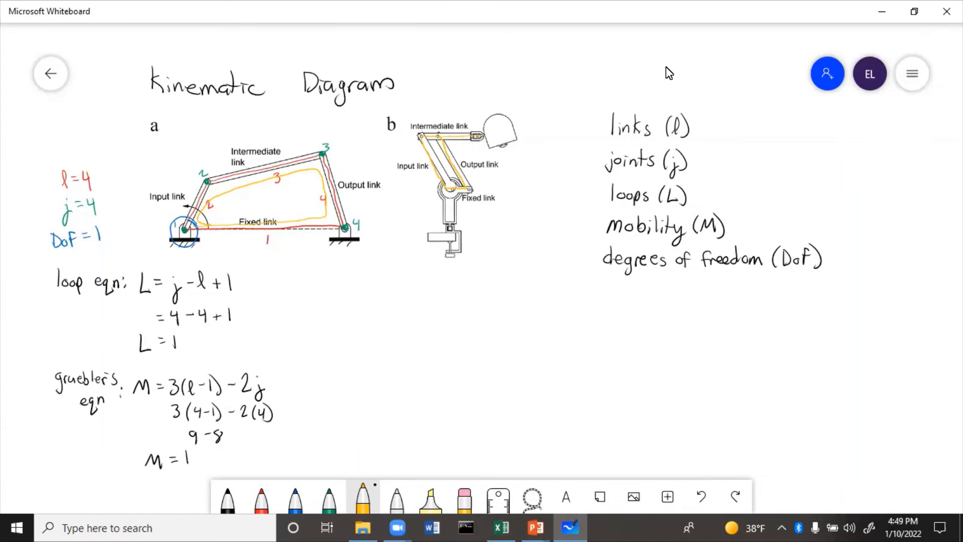
Trace and number diagram b's links in red with l=5 and dot its joints in green.
click(261, 498)
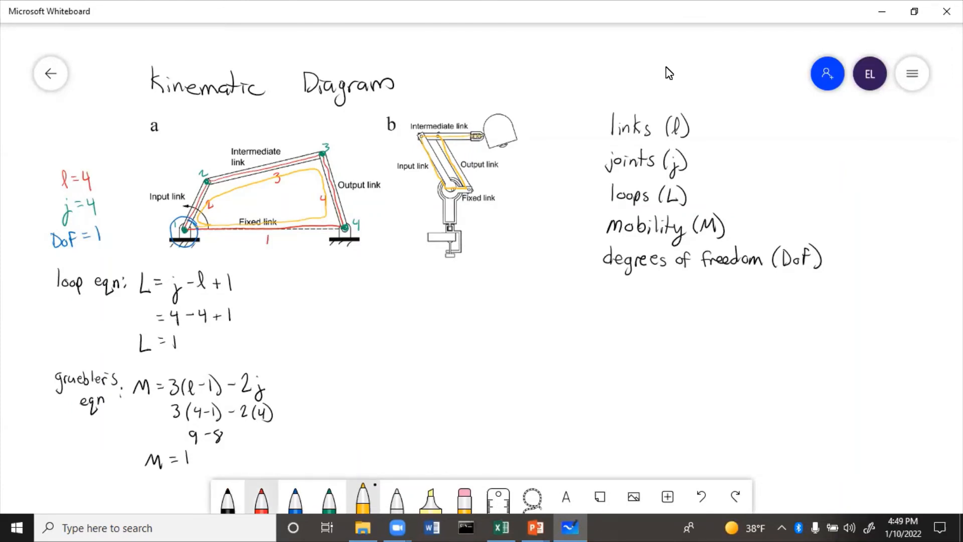
click(261, 497)
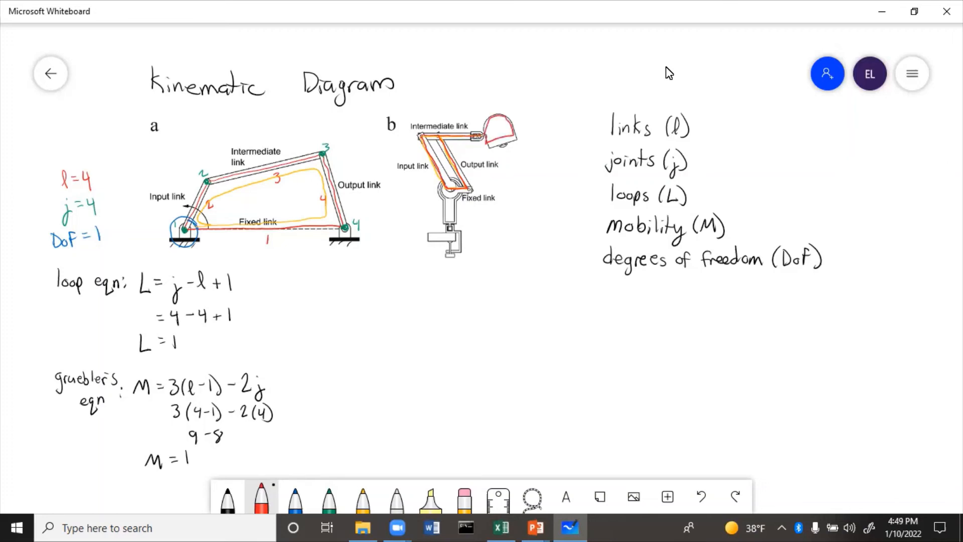
click(327, 495)
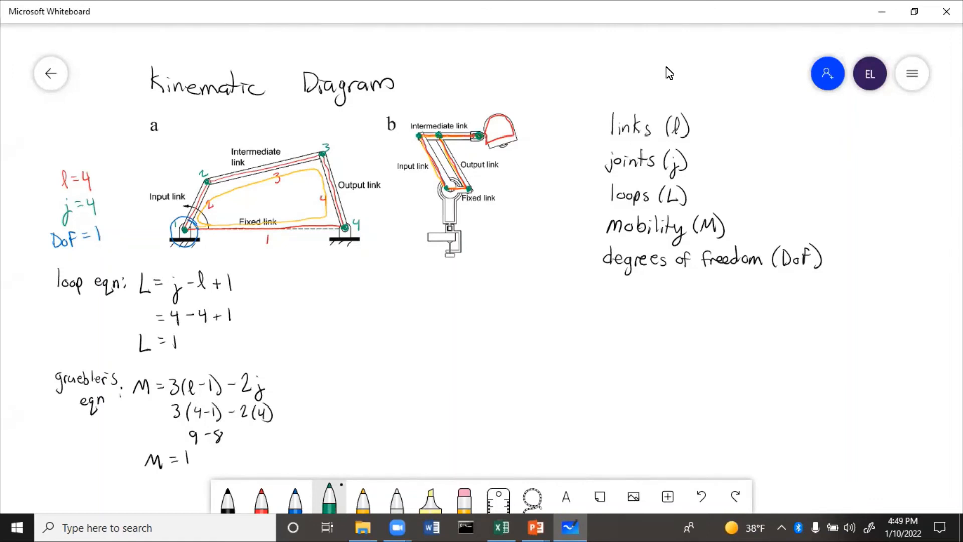
mouse_move(261, 497)
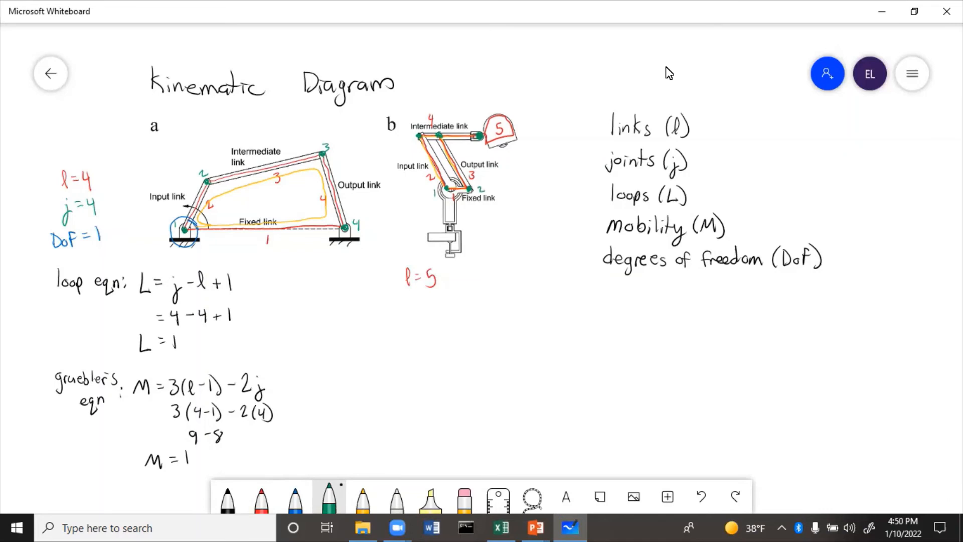
Number diagram b's joints 1–5 in green with j=5 and note DoF=2 in blue.
click(408, 136)
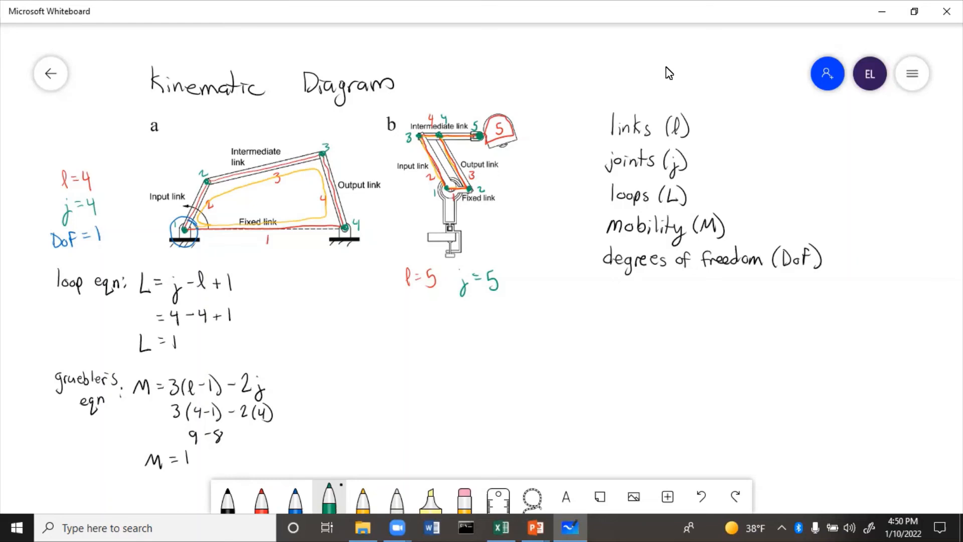
click(294, 496)
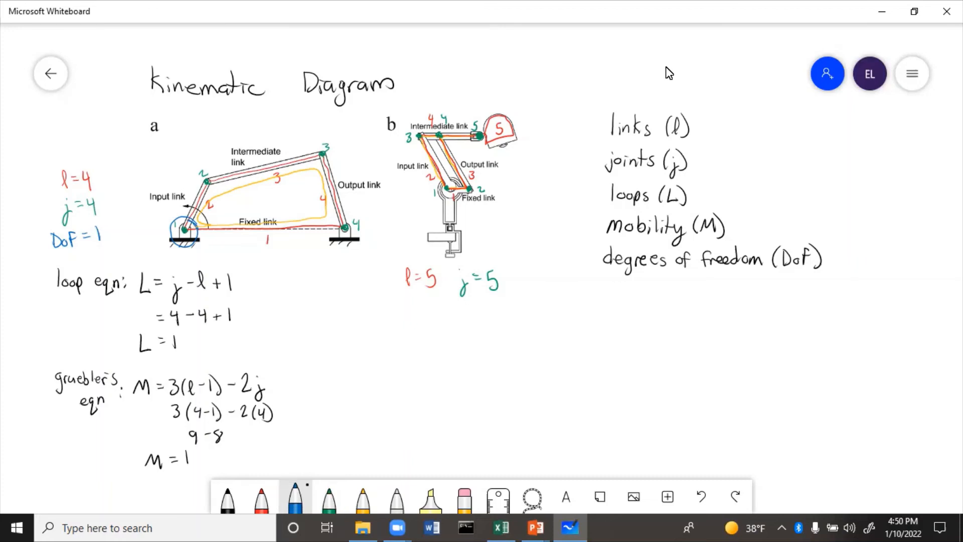
text(DoF=2)
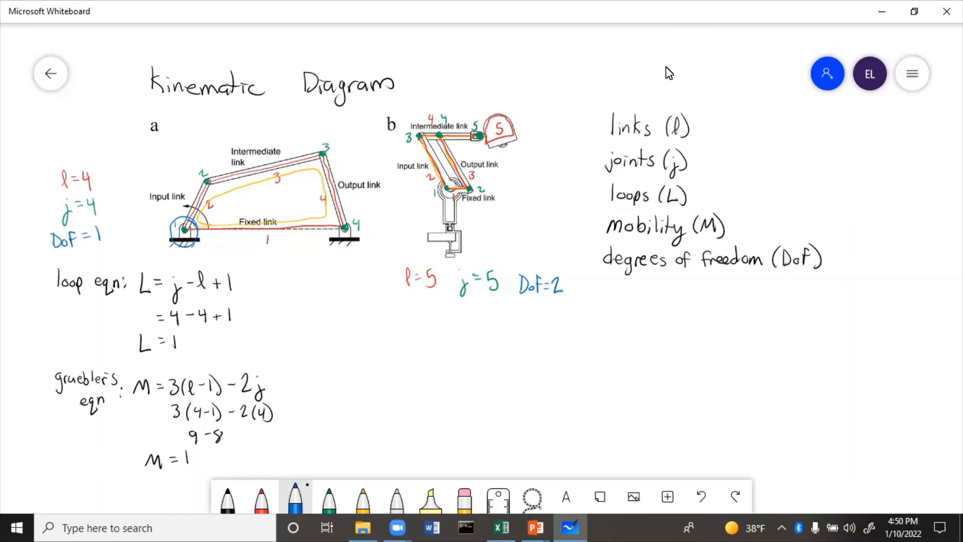
Write diagram b's loop equation L = j − l + 1 = 5 − 5 + 1 = 1 in black.
click(228, 496)
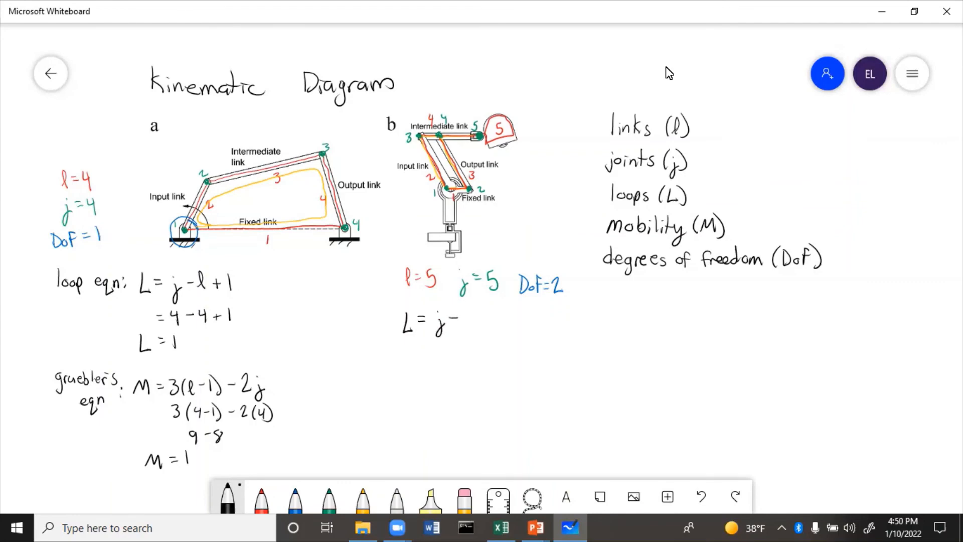
text(l+1 = 5-5)
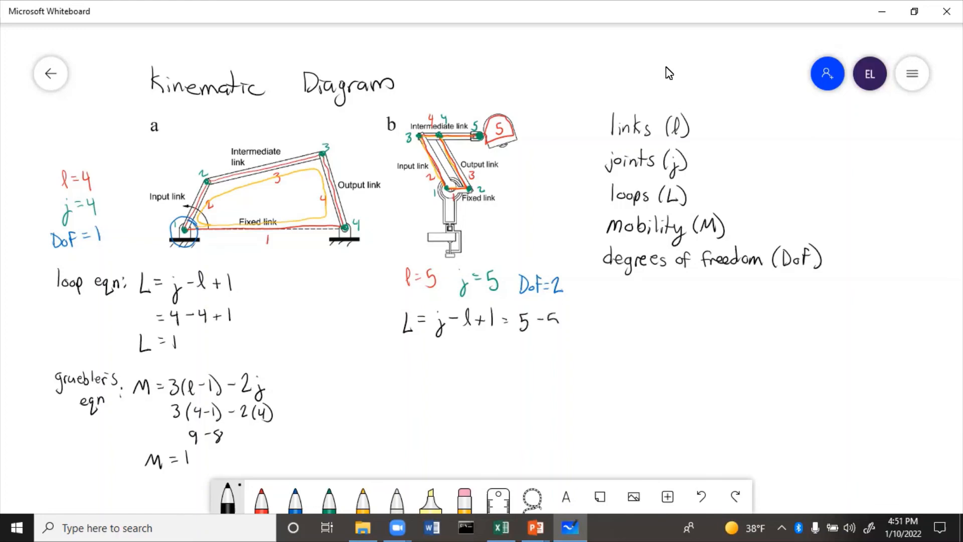
text(+1 -)
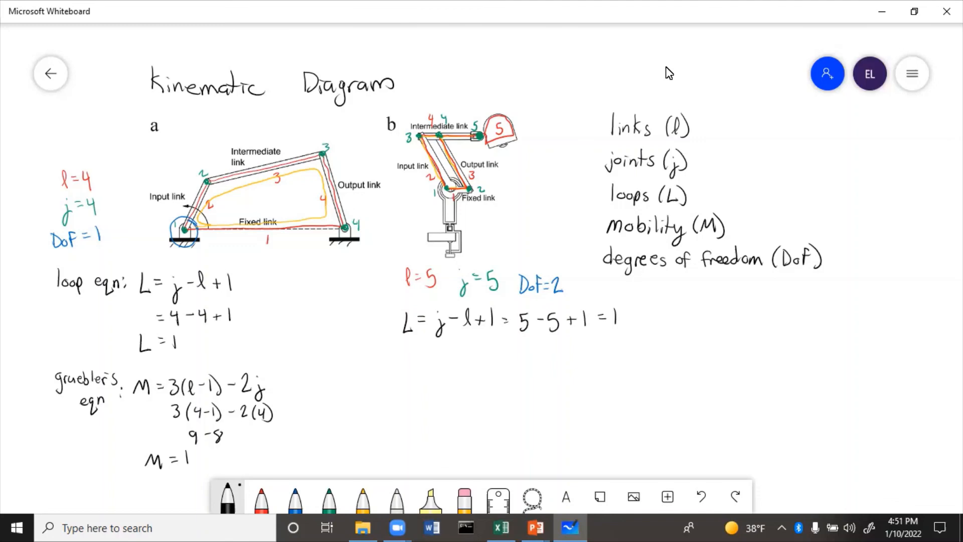
click(261, 497)
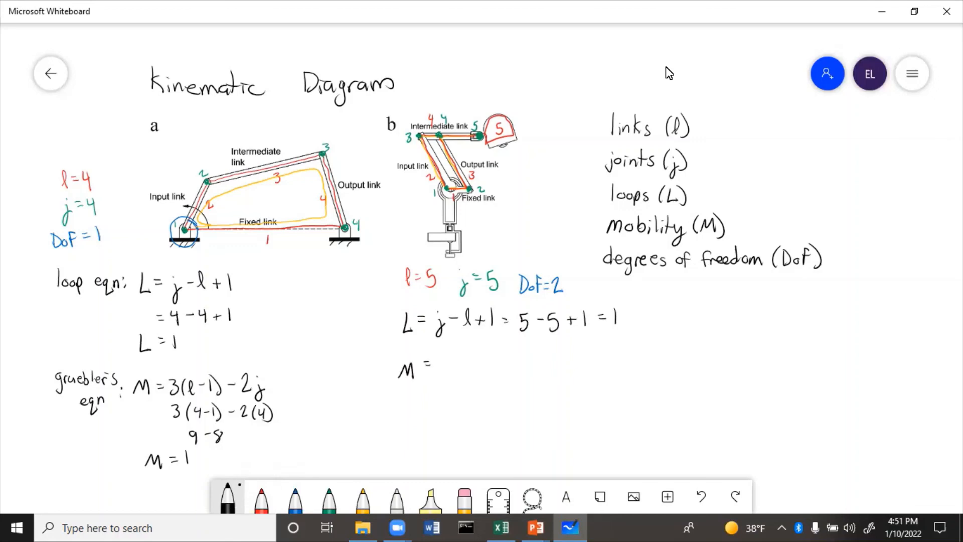
Work out Gruebler's mobility M = 3(l−1) − 2j = 3(4) − 2(5) = 12 − 10 = 2.
text(3(l-1) - 2j)
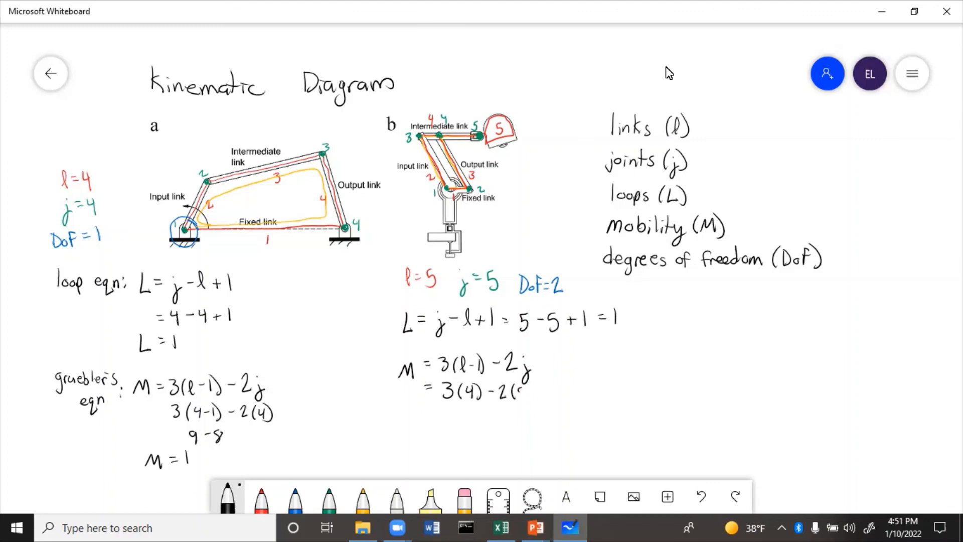
text(5))
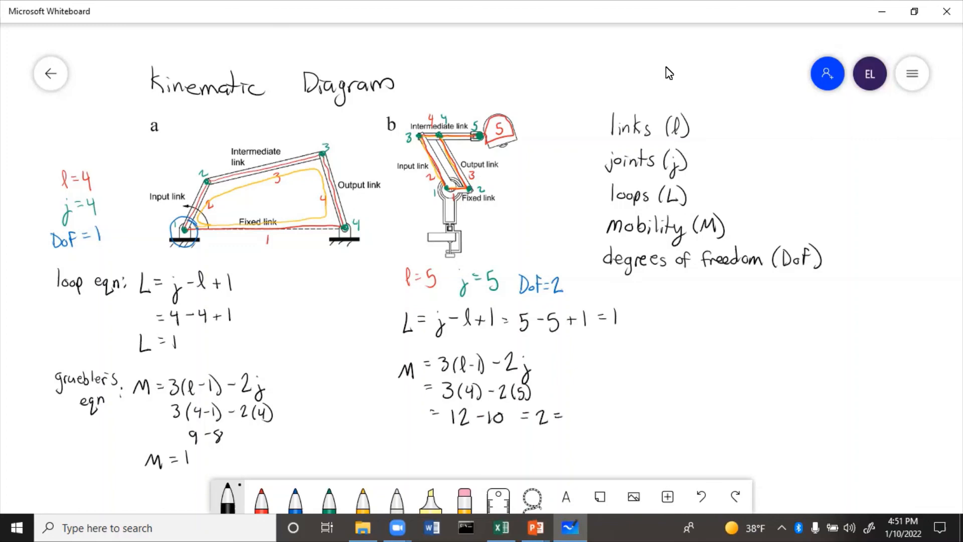
text(M)
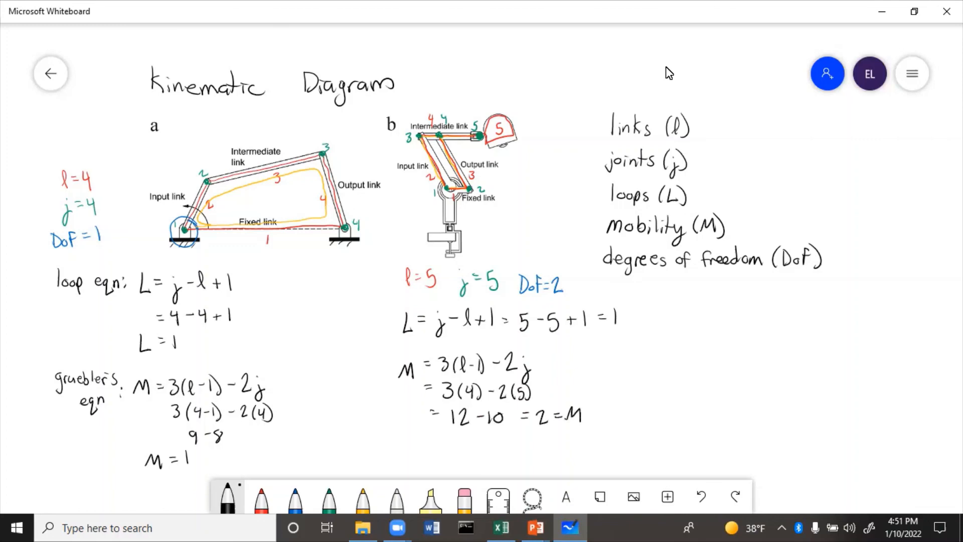